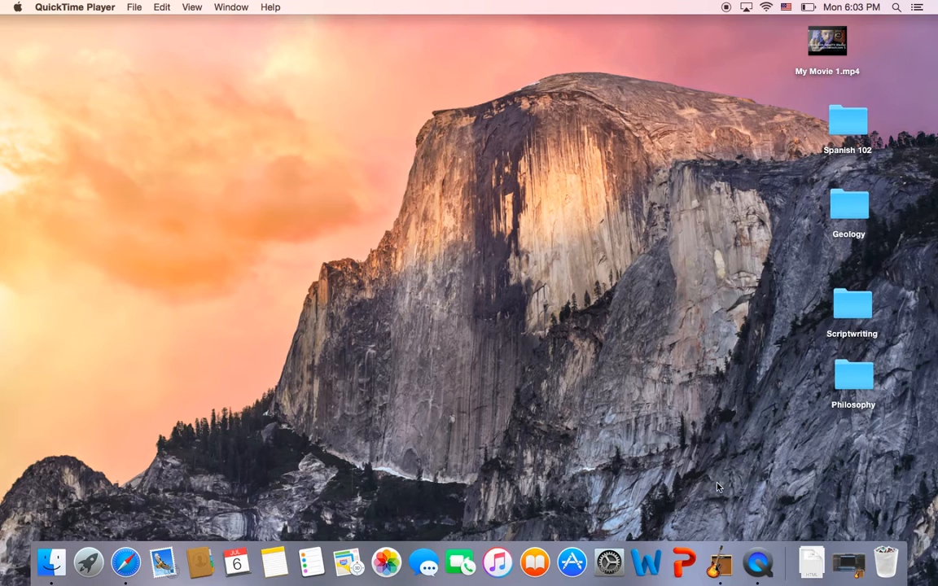
mouse_move(720, 567)
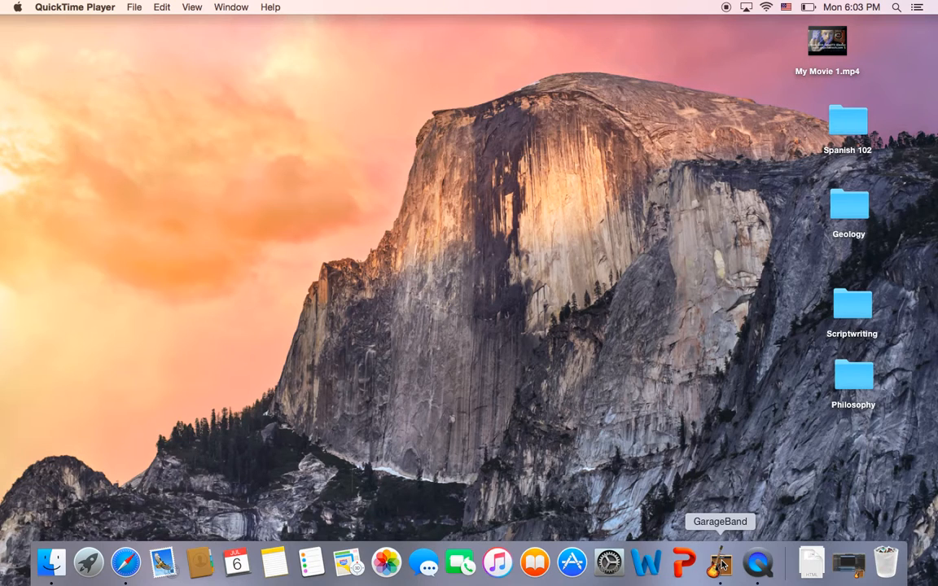
Launch GarageBand from the Dock to open the Radio Demo project with its Radio Project region
click(721, 563)
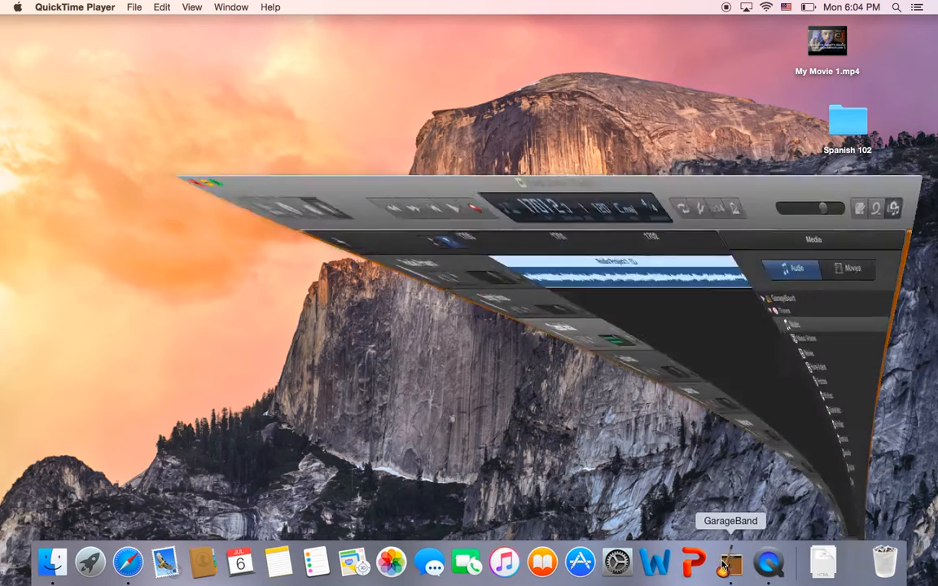
click(731, 560)
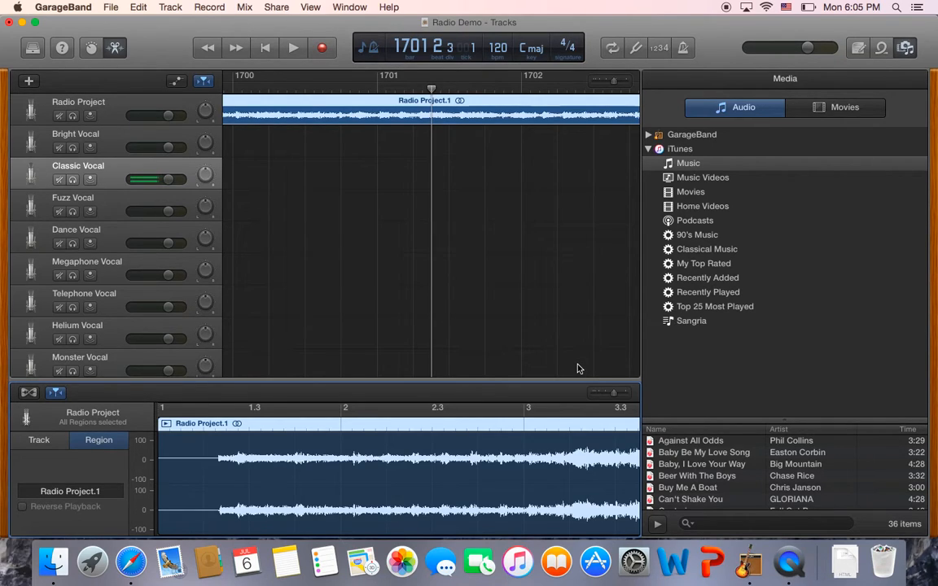
mouse_move(371, 115)
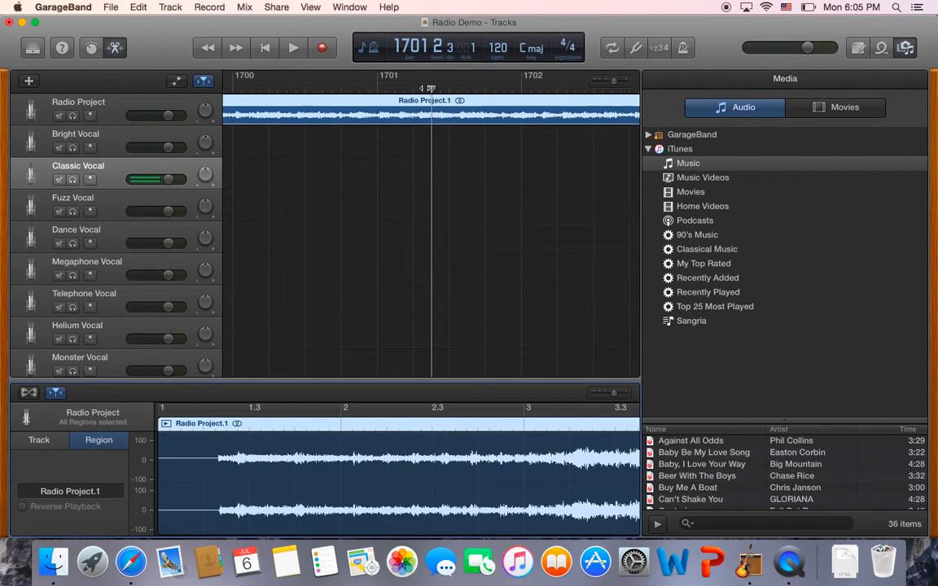
mouse_move(386, 6)
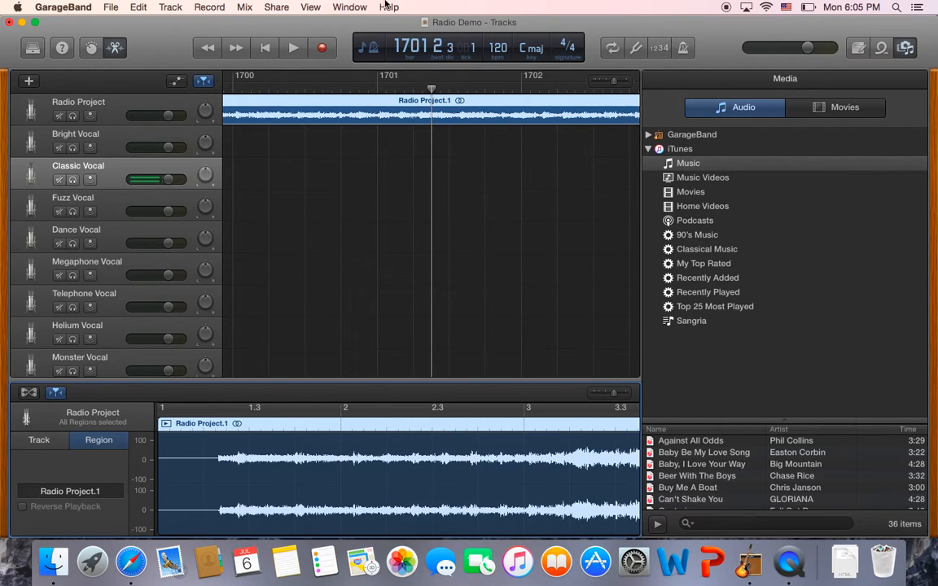
mouse_move(401, 575)
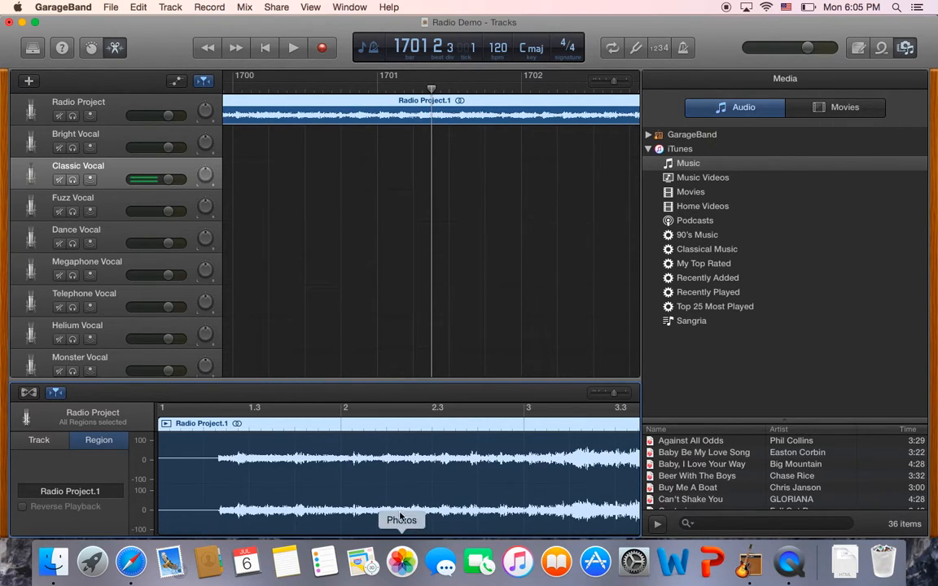
mouse_move(368, 443)
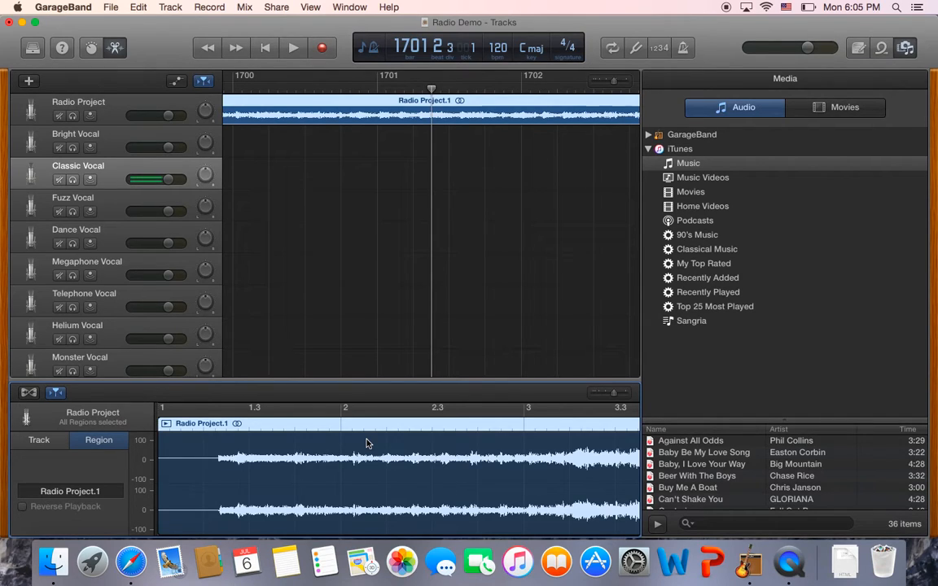
mouse_move(274, 457)
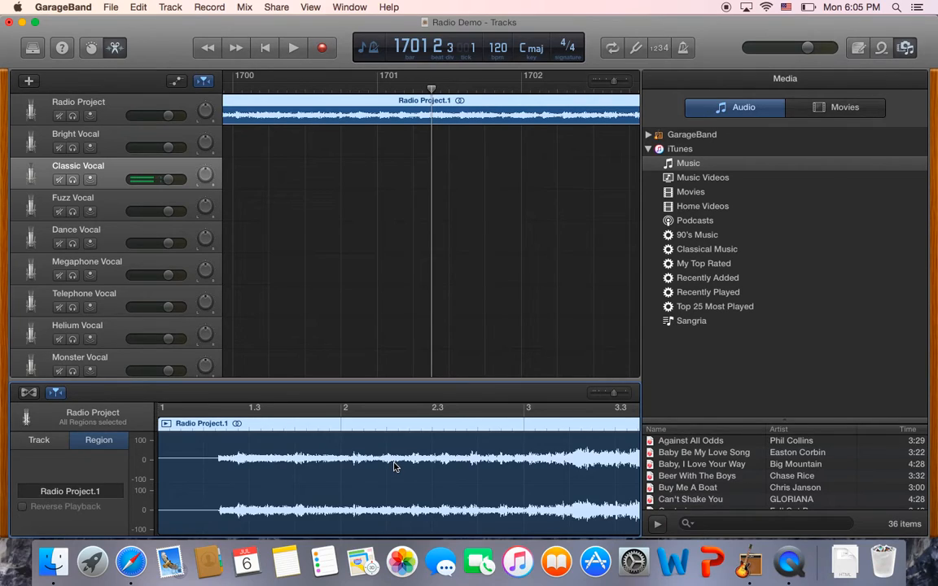
mouse_move(448, 460)
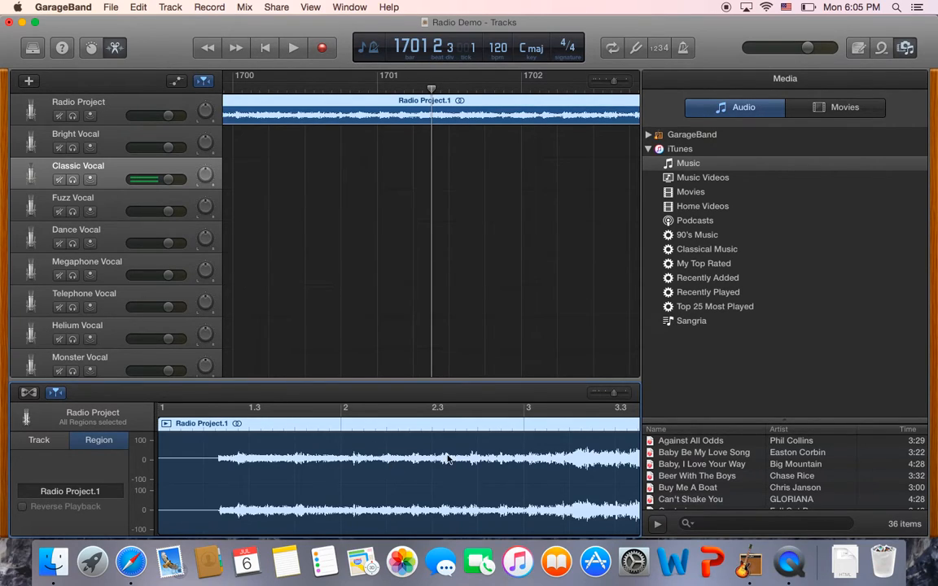